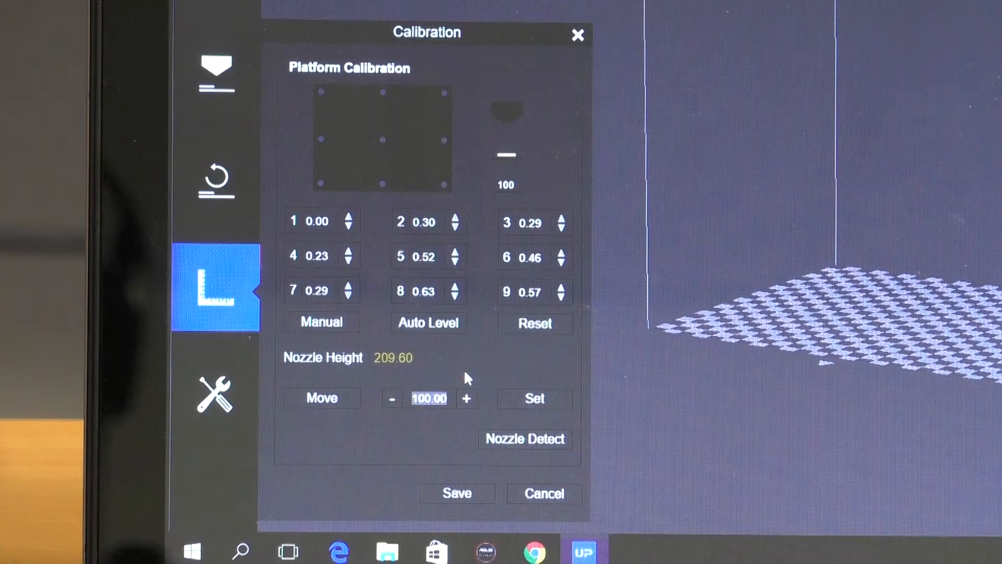
pyautogui.moveTo(467, 380)
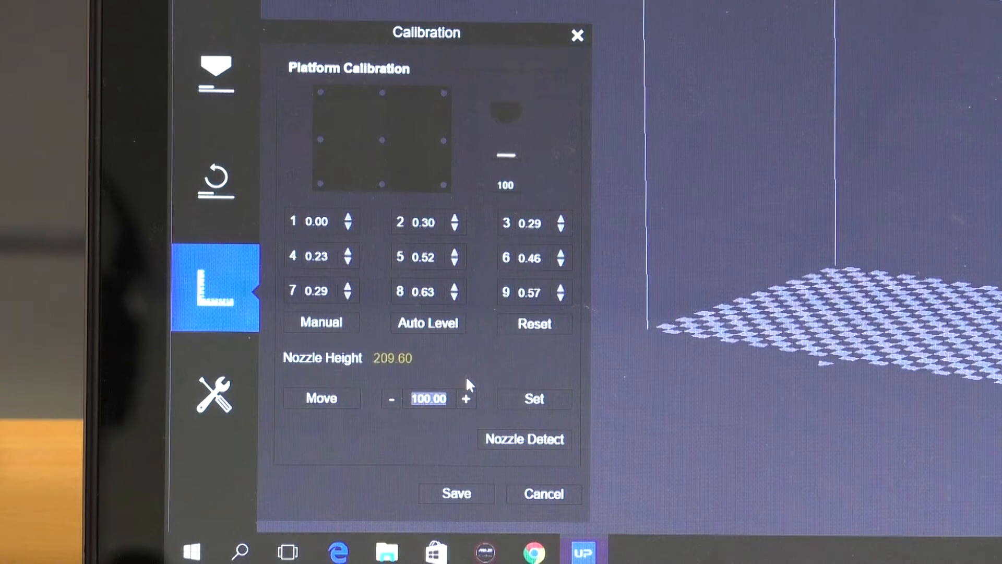
pyautogui.write('2')
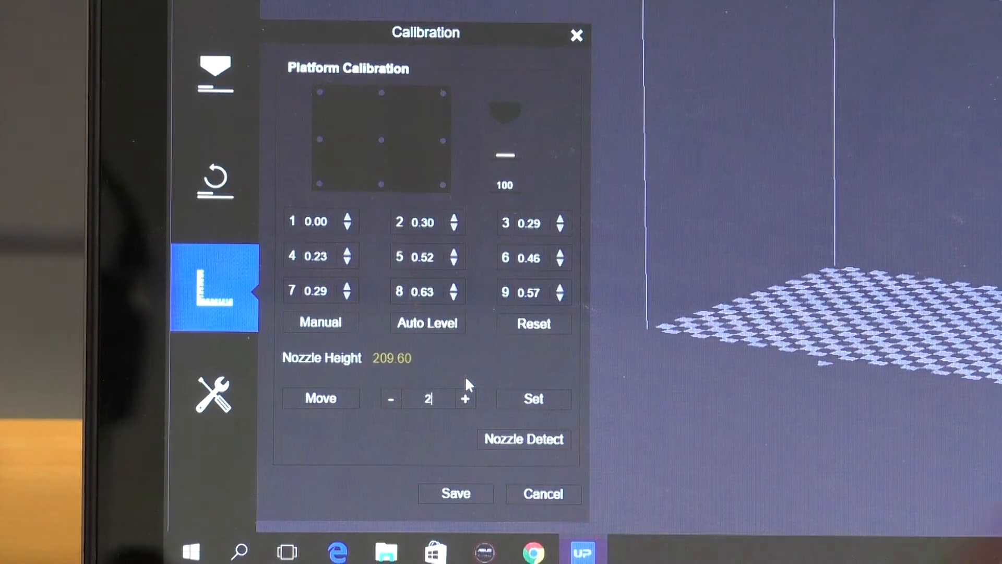
pyautogui.write('00')
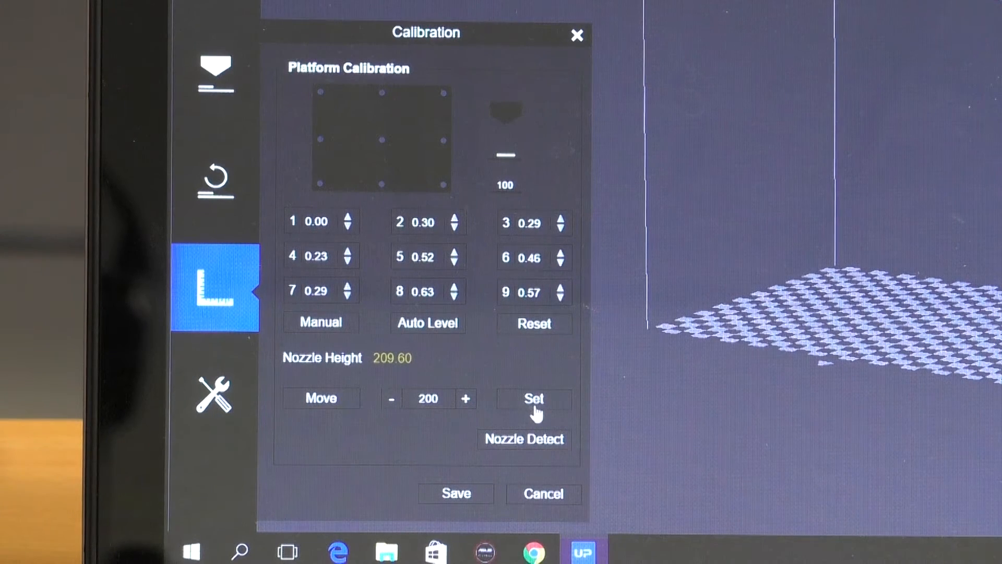
pyautogui.moveTo(377, 427)
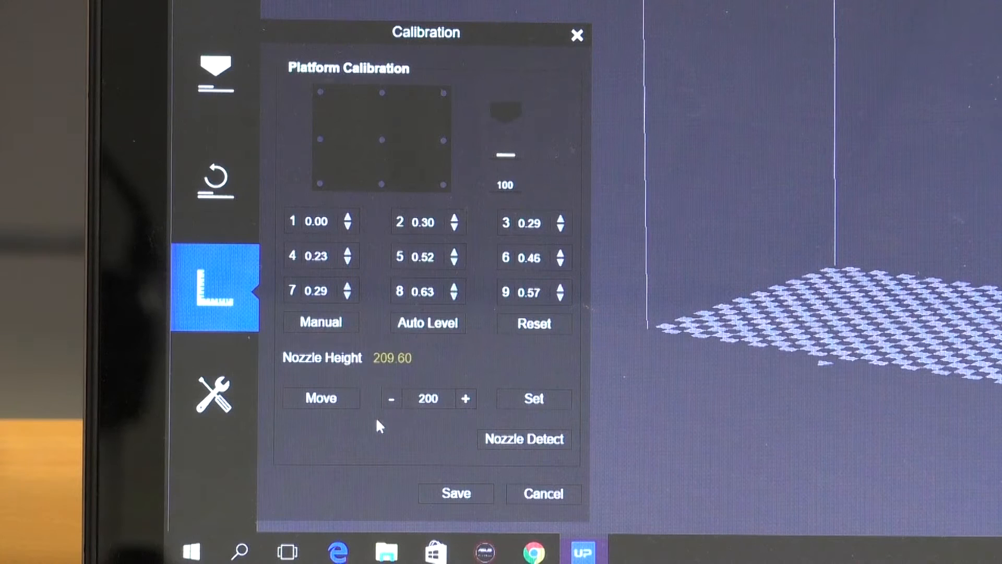
pyautogui.moveTo(345, 422)
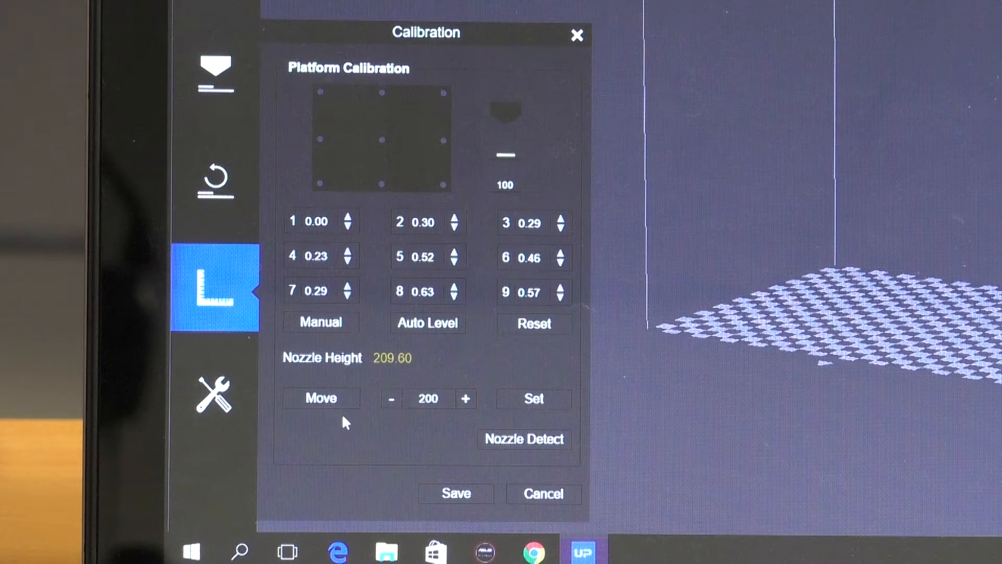